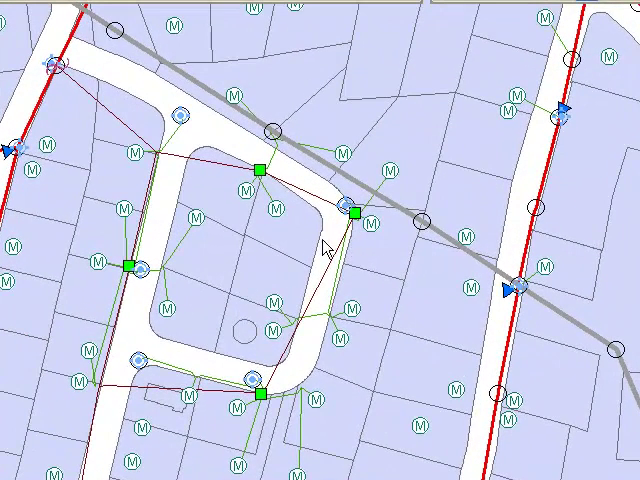
{"action": "mouse_move", "coordinate": [307, 247]}
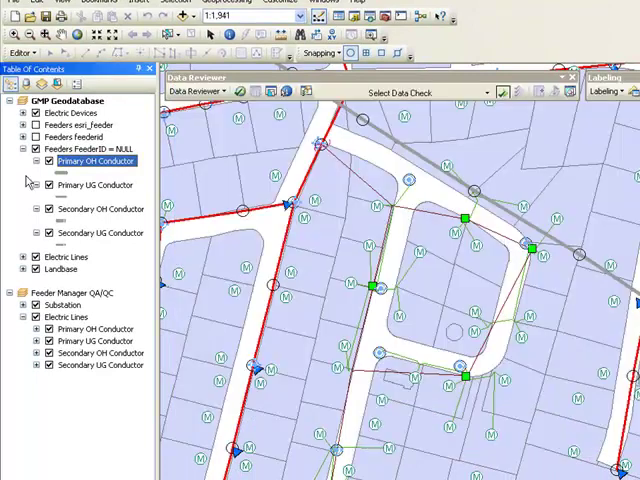
Expand the feeder layer groups down to SUB_26 > 26H5's conductor layers.
{"action": "left_click", "coordinate": [24, 148]}
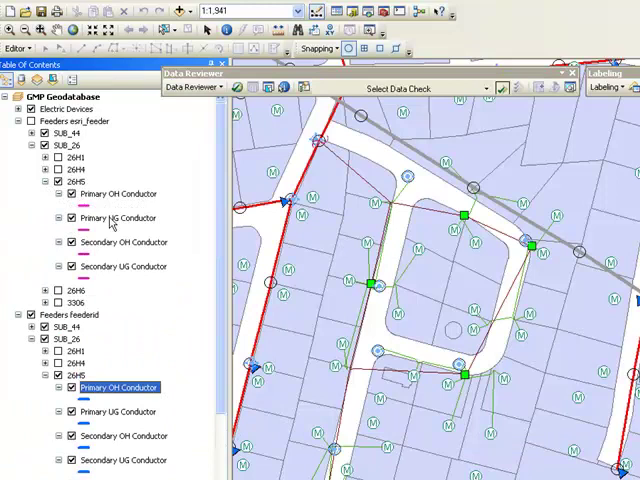
Review the 26H5 Primary OH Conductor definition query, then zoom to that layer's full extent.
{"action": "double_click", "coordinate": [120, 193]}
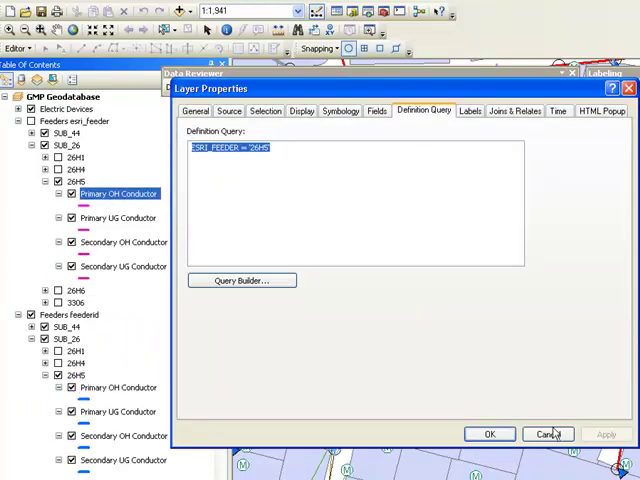
{"action": "left_click", "coordinate": [550, 433]}
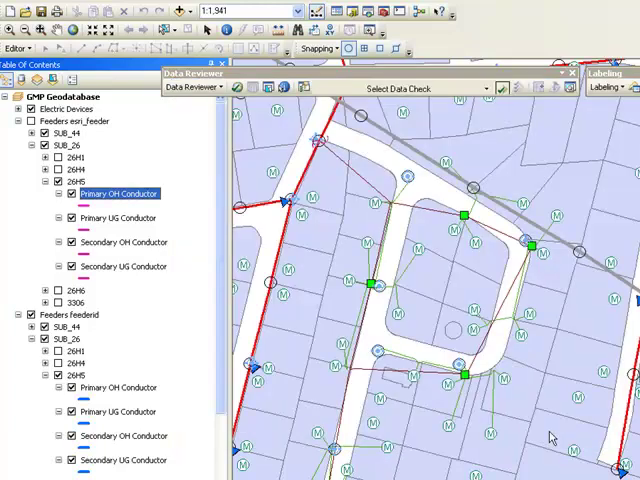
{"action": "right_click", "coordinate": [115, 193]}
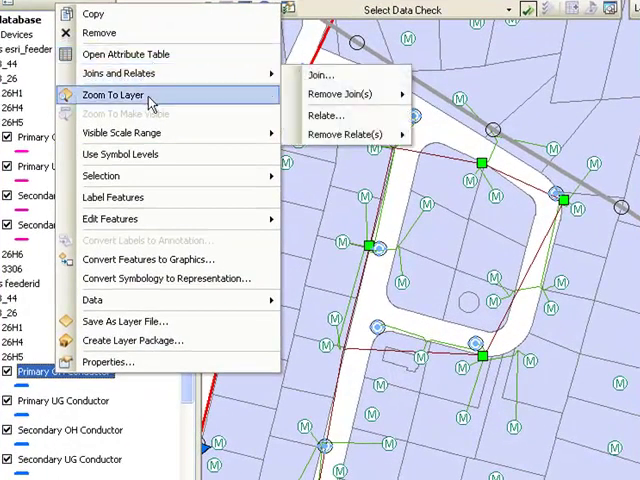
{"action": "left_click", "coordinate": [120, 95]}
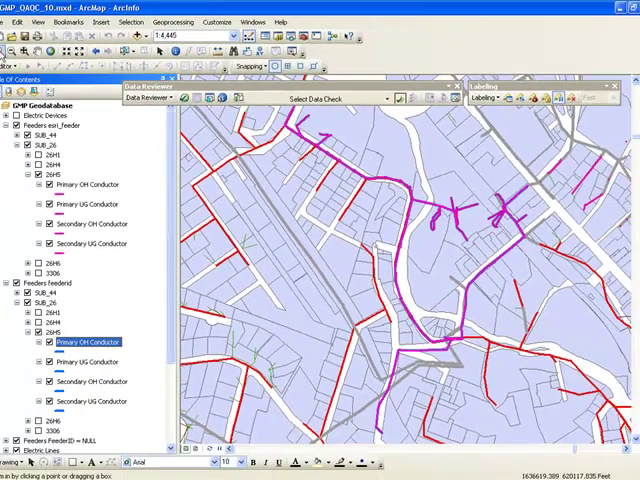
Zoom into part of the feeder network with a box.
{"action": "left_click_drag", "start_coordinate": [485, 138], "coordinate": [625, 240]}
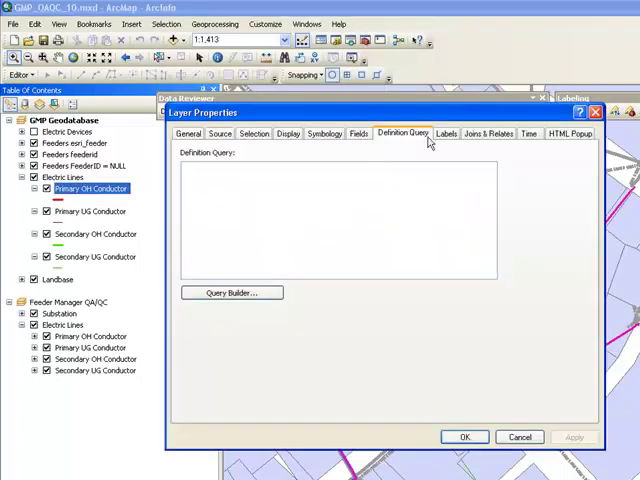
Review the FeederInfo VBScript FindLabel expression and apply the red phasing-issue labels.
{"action": "left_click", "coordinate": [446, 133]}
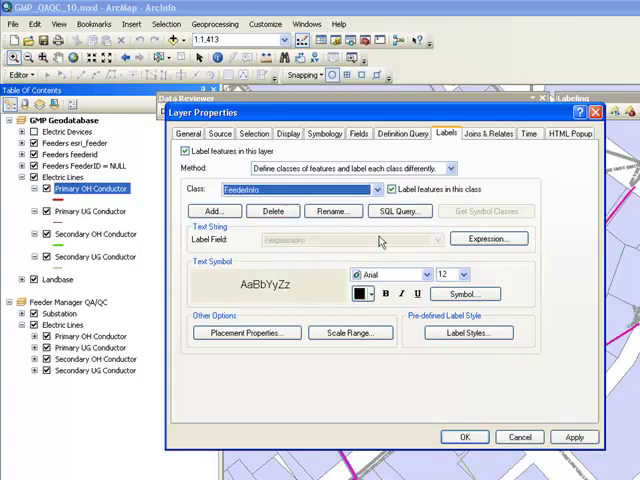
{"action": "left_click", "coordinate": [489, 238]}
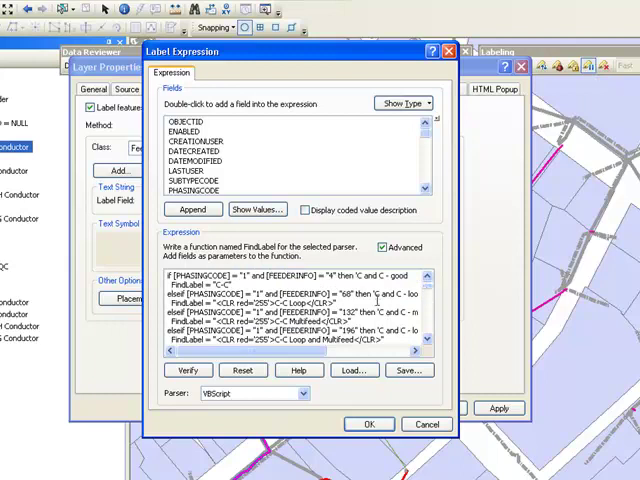
{"action": "double_click", "coordinate": [388, 291]}
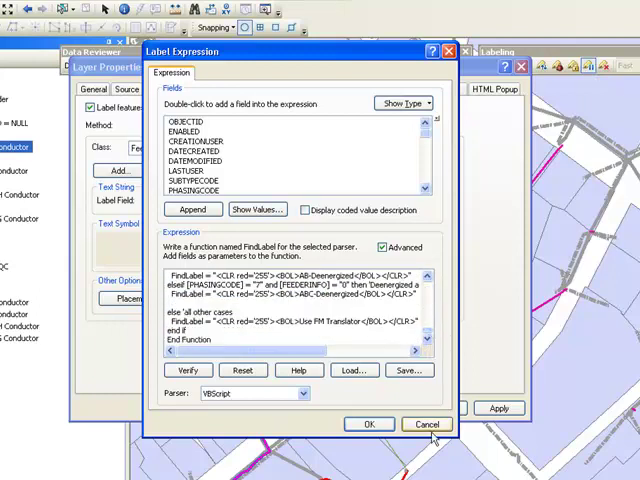
{"action": "left_click", "coordinate": [368, 424]}
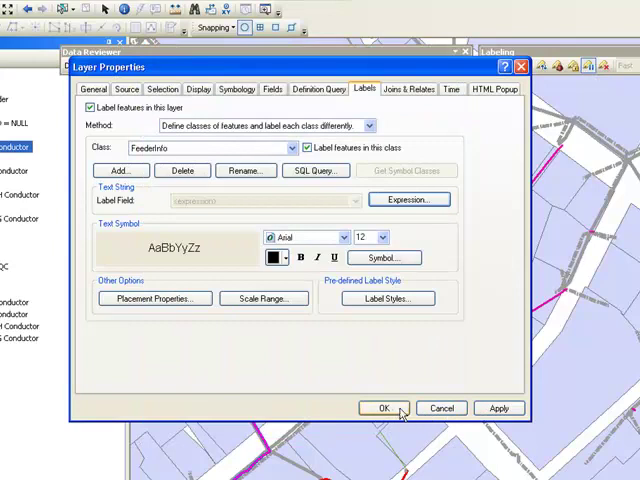
{"action": "left_click", "coordinate": [379, 407]}
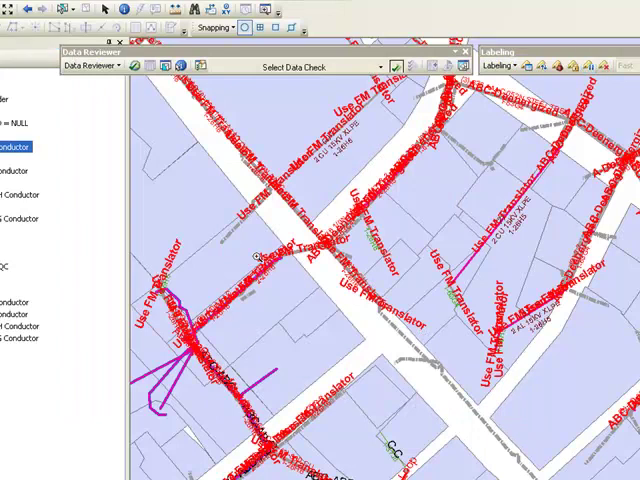
Zoom closely into a feeder junction to inspect overlapping conductor labels.
{"action": "left_click_drag", "start_coordinate": [147, 268], "coordinate": [257, 375]}
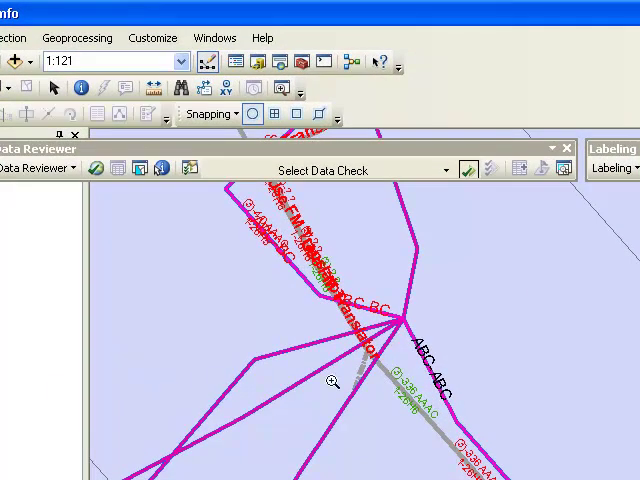
{"action": "mouse_move", "coordinate": [293, 371]}
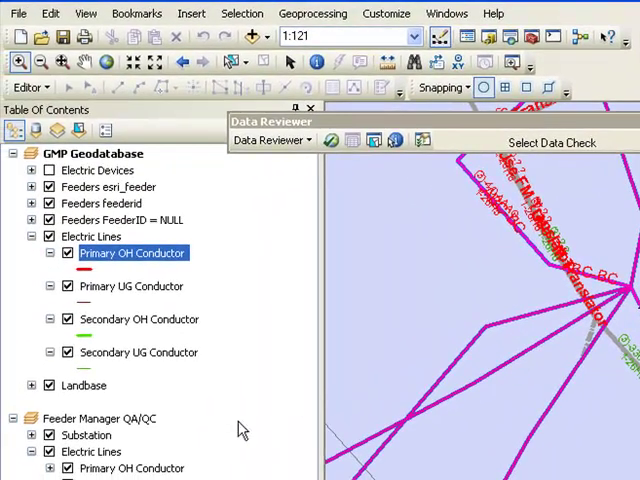
{"action": "mouse_move", "coordinate": [80, 430]}
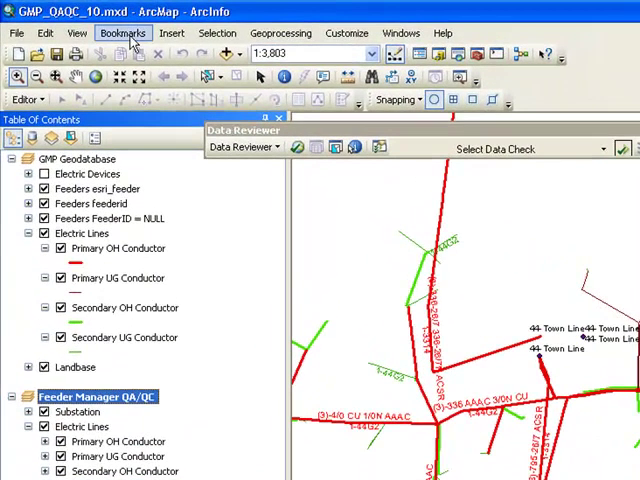
Jump to the QA bookmark and start Session 1: Feeder Manager in the Reviewer Session Manager.
{"action": "left_click", "coordinate": [122, 33]}
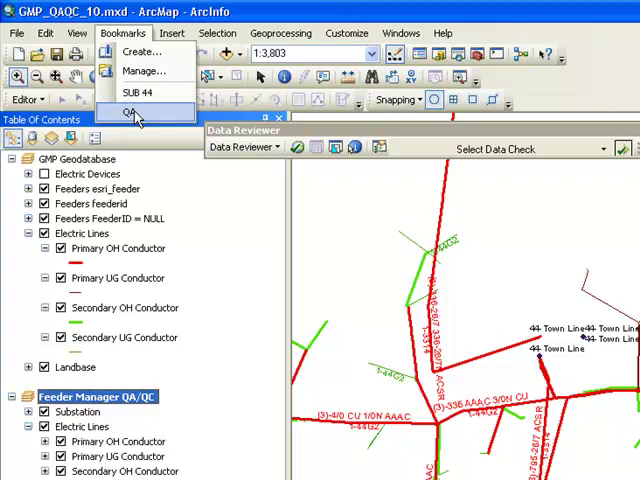
{"action": "left_click", "coordinate": [130, 111]}
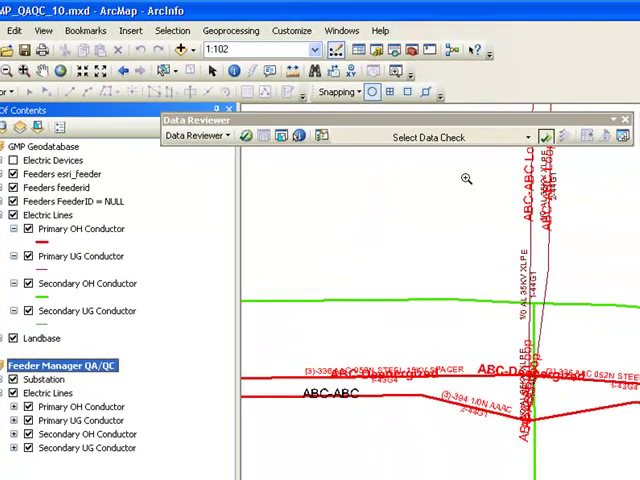
{"action": "mouse_move", "coordinate": [427, 175]}
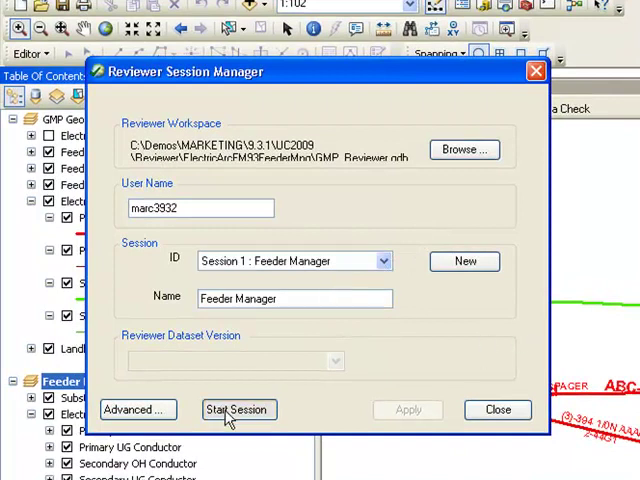
{"action": "left_click", "coordinate": [238, 409]}
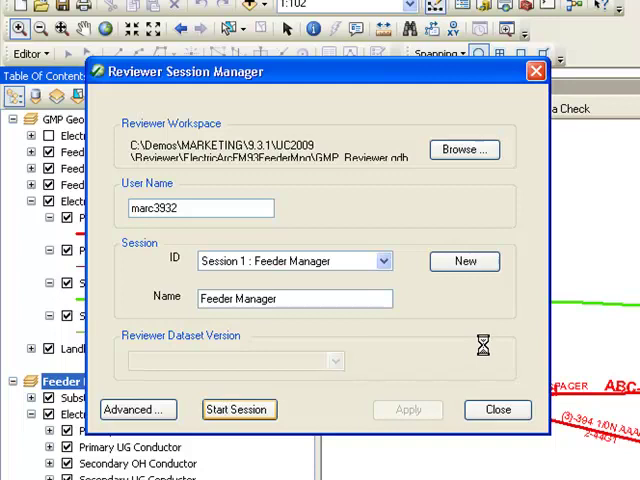
{"action": "left_click", "coordinate": [238, 409]}
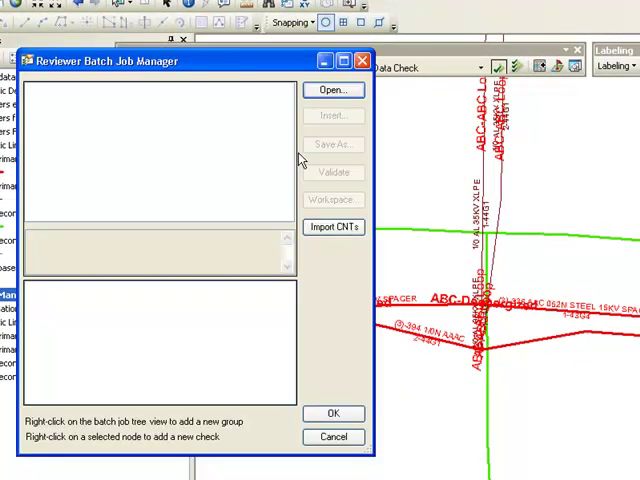
Load the FeederInfo PhasingCode .rbj batch job and validate it with no errors found.
{"action": "left_click", "coordinate": [333, 90]}
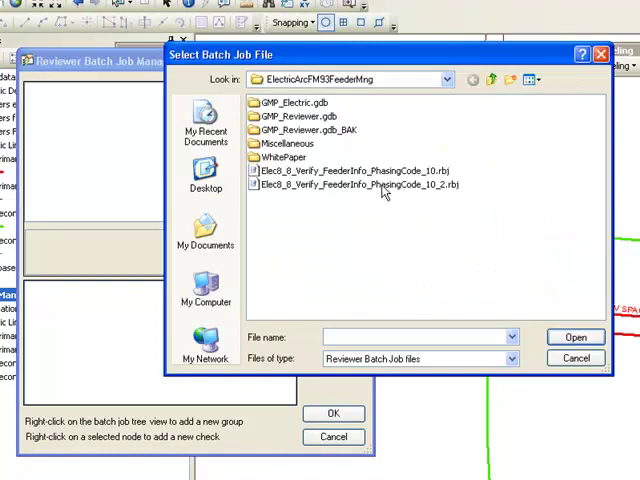
{"action": "left_click", "coordinate": [575, 358]}
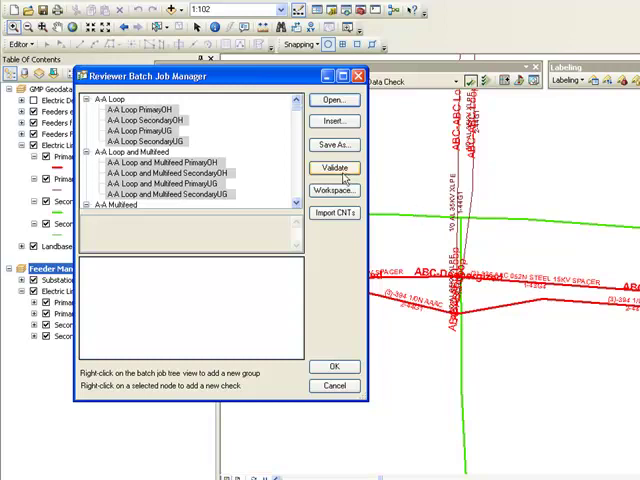
{"action": "mouse_move", "coordinate": [335, 167]}
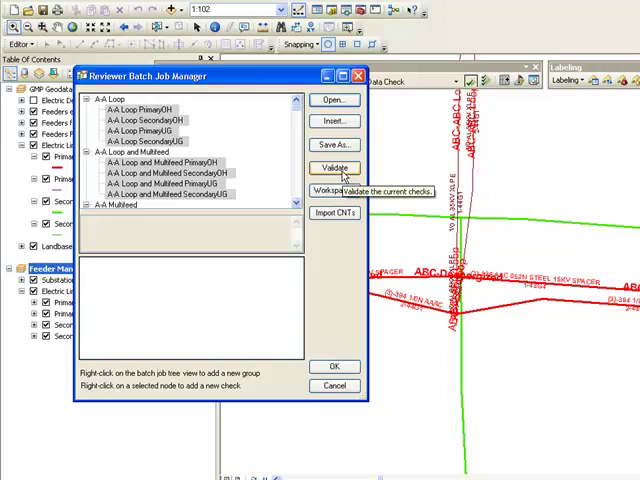
{"action": "left_click", "coordinate": [334, 167]}
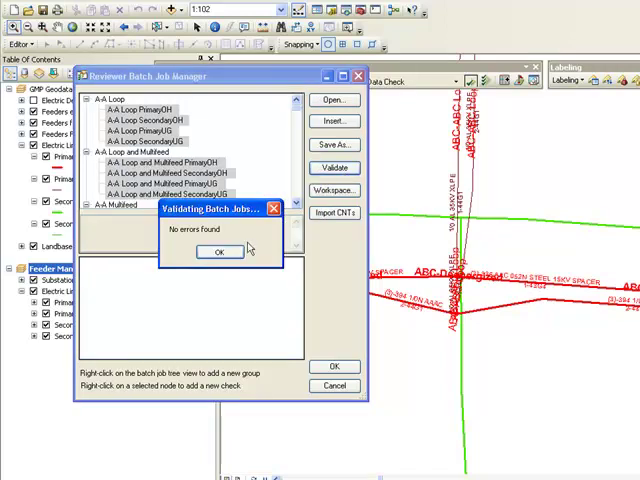
{"action": "left_click", "coordinate": [218, 252]}
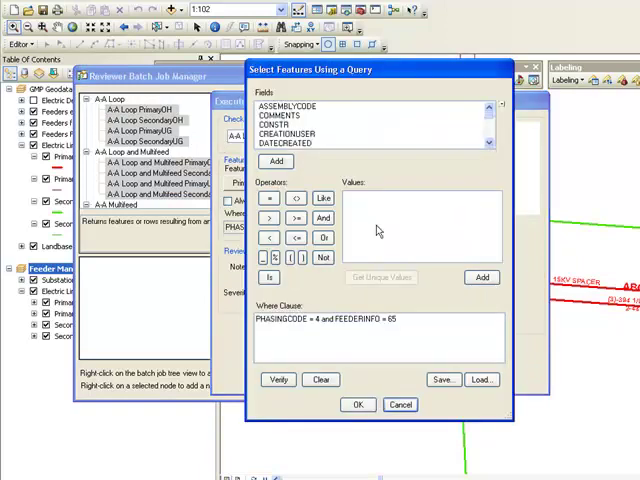
Review the A-A Loop PrimaryOH check's where clause PHASINGCODE = 4 and FEEDERINFO = 65 and its note.
{"action": "triple_click", "coordinate": [320, 318]}
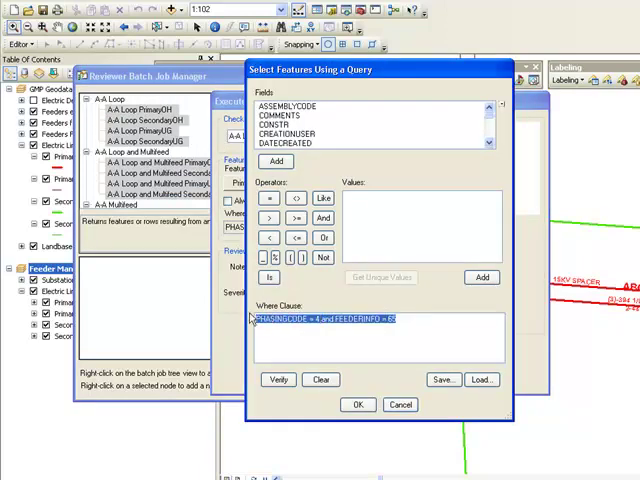
{"action": "left_click", "coordinate": [357, 404]}
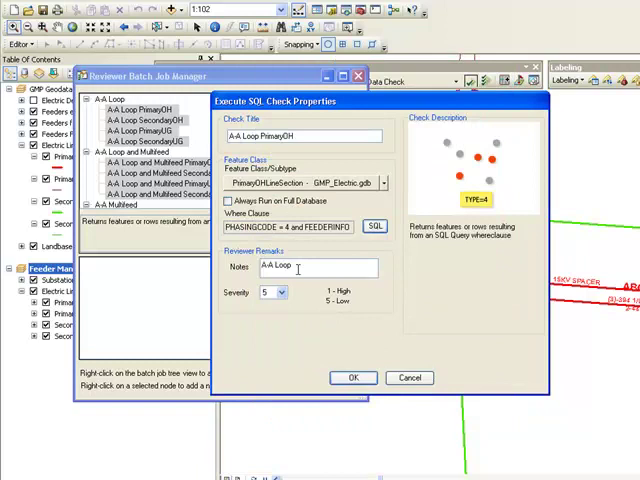
{"action": "double_click", "coordinate": [275, 266]}
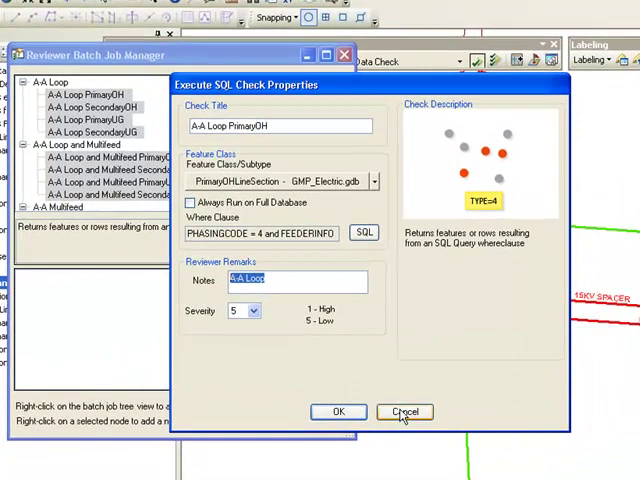
Close the check properties and the Batch Job Manager without saving.
{"action": "left_click", "coordinate": [403, 412]}
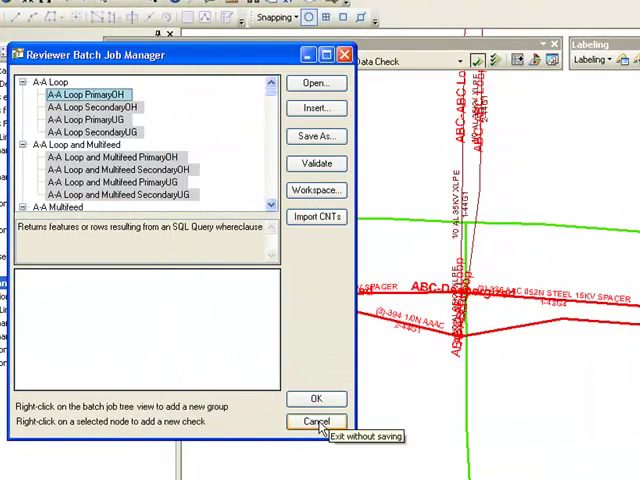
{"action": "left_click", "coordinate": [315, 421]}
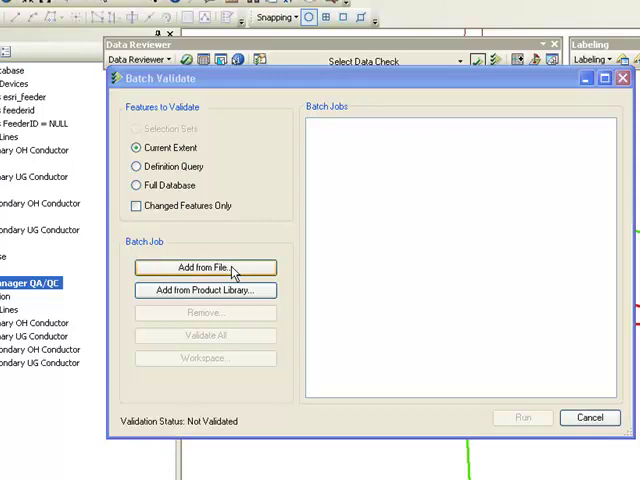
Add the Elec8_8 batch job file and run it, writing 10 records to the Reviewer Table.
{"action": "left_click", "coordinate": [204, 267]}
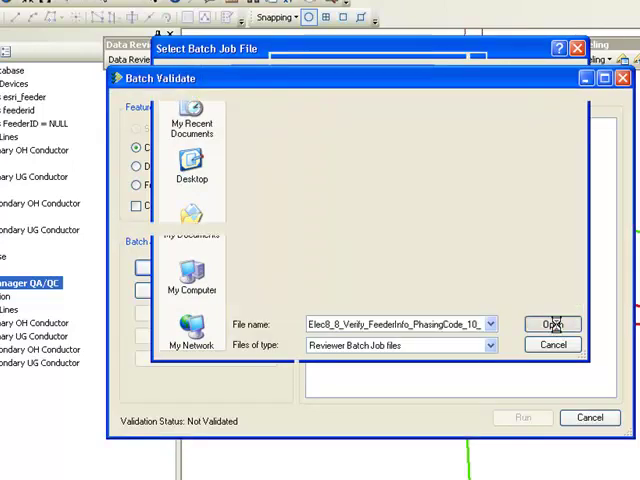
{"action": "left_click", "coordinate": [553, 324]}
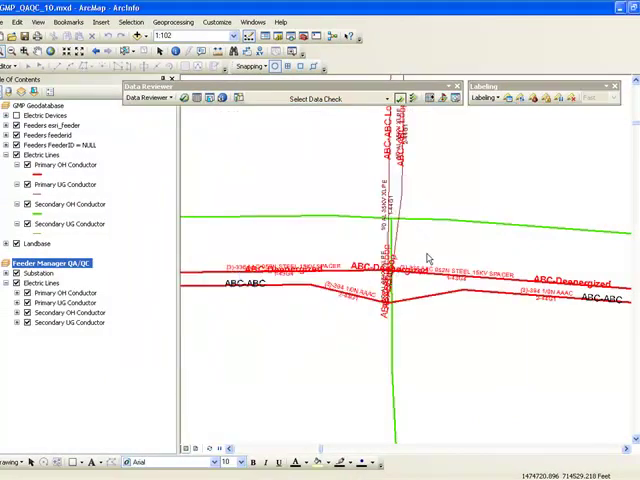
{"action": "left_click", "coordinate": [400, 98]}
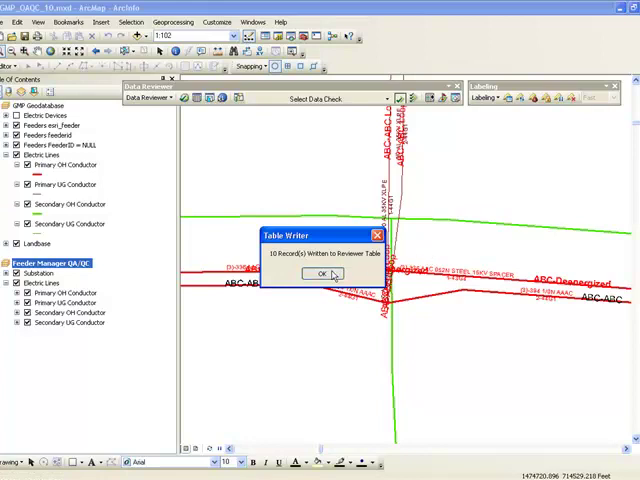
Dismiss the records-written message and select the first error record's feature geometry on the map.
{"action": "left_click", "coordinate": [321, 274]}
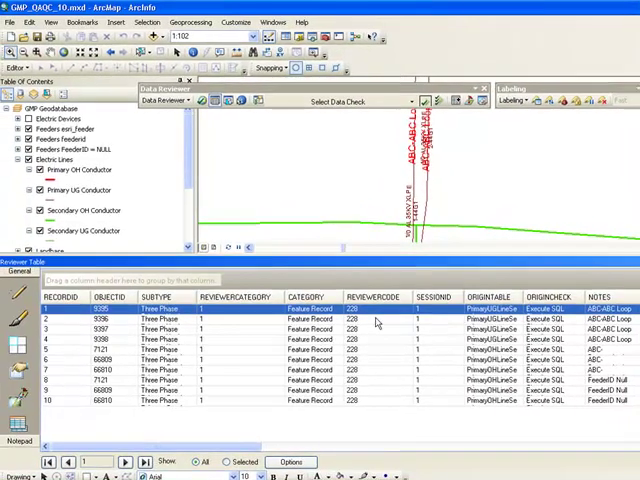
{"action": "right_click", "coordinate": [70, 308]}
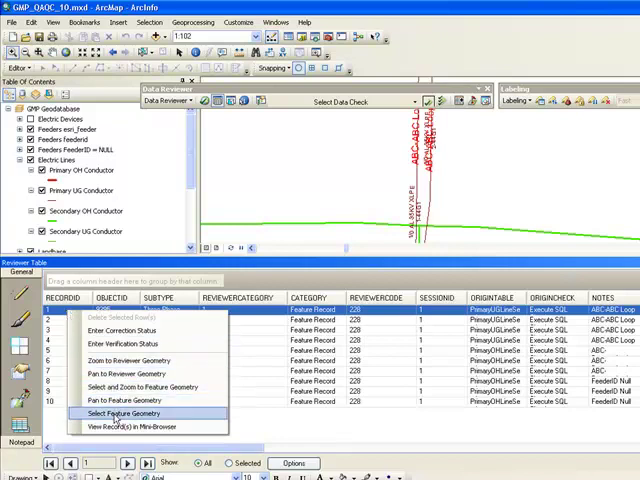
{"action": "left_click", "coordinate": [130, 415]}
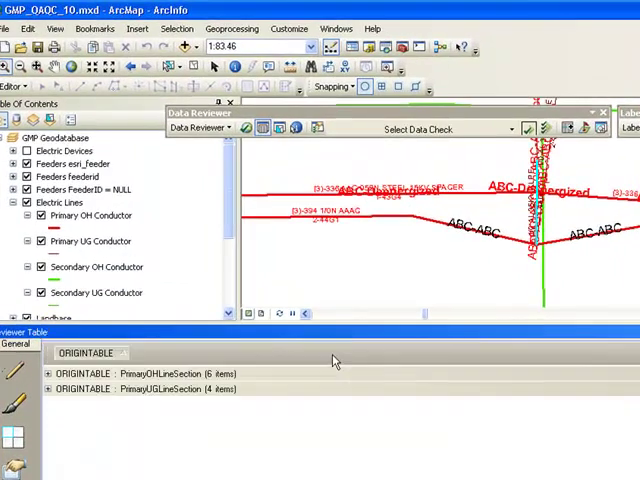
Sub-group the records by NOTES and expand the ABC-Deenergized group.
{"action": "left_click", "coordinate": [50, 374]}
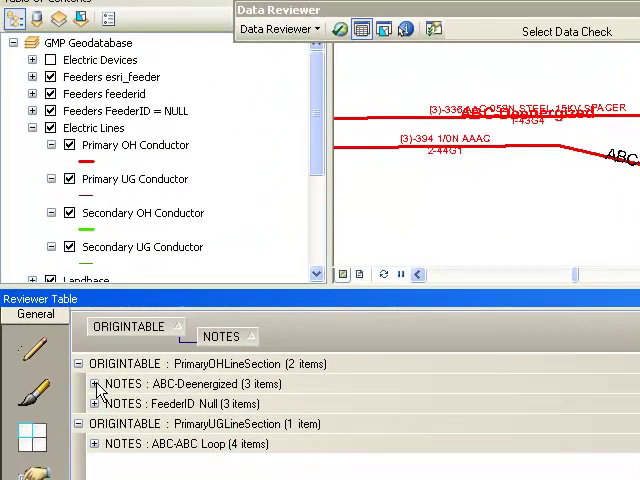
{"action": "left_click", "coordinate": [97, 387]}
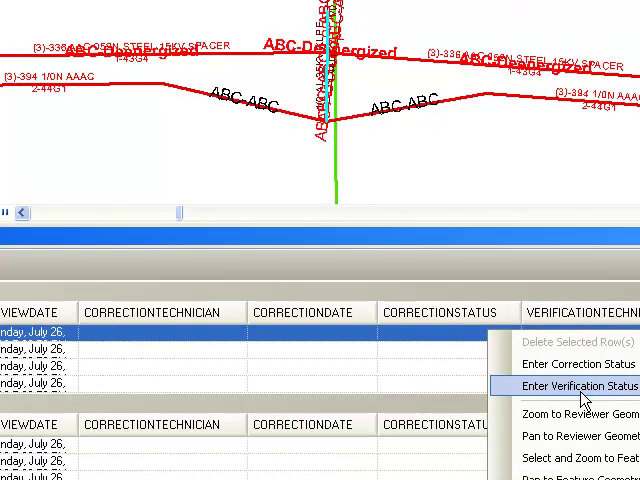
{"action": "mouse_move", "coordinate": [349, 454]}
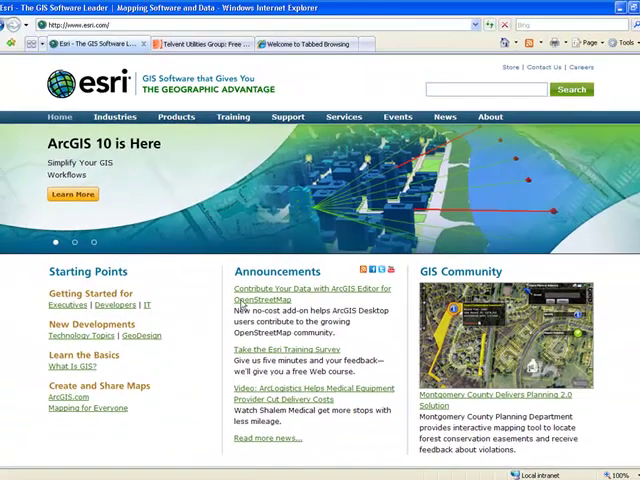
{"action": "mouse_move", "coordinate": [288, 117]}
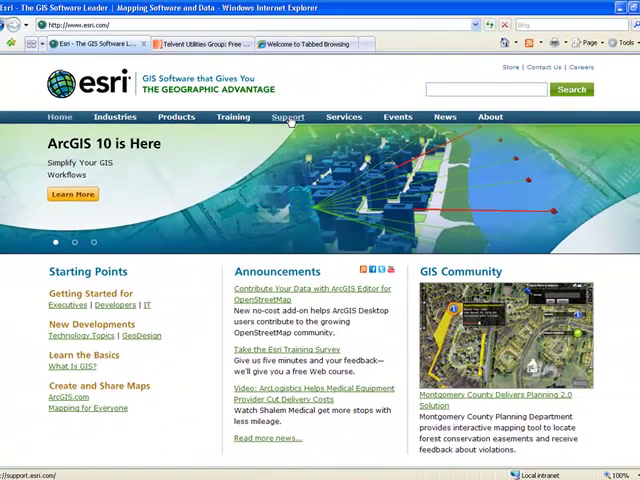
Reach the Feeder Manager white paper PDF through Esri Support's technical articles knowledge base.
{"action": "left_click", "coordinate": [287, 117]}
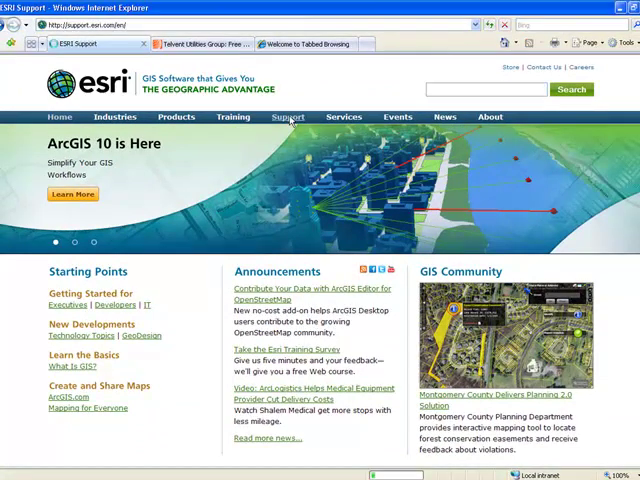
{"action": "left_click", "coordinate": [288, 117]}
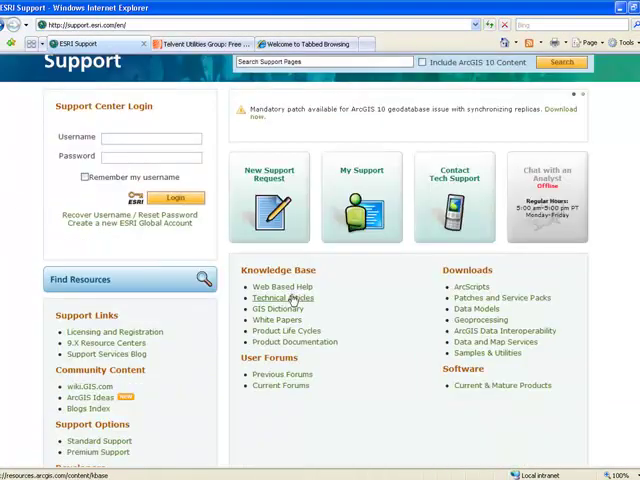
{"action": "left_click", "coordinate": [272, 319]}
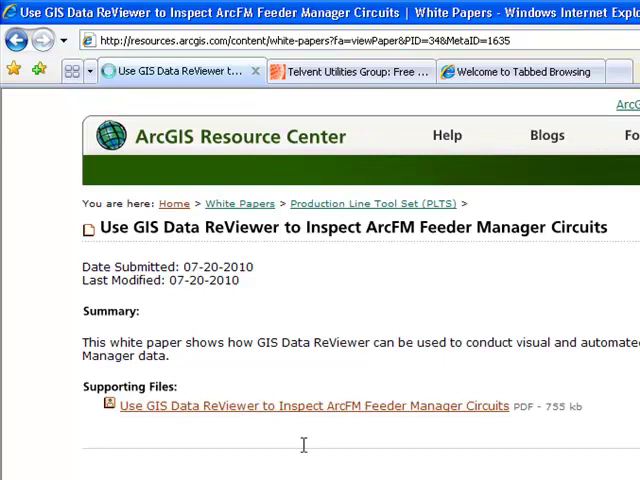
{"action": "left_click", "coordinate": [311, 405]}
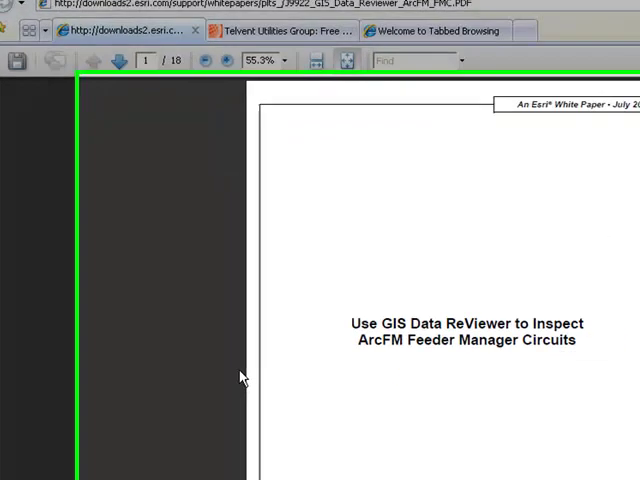
{"action": "left_click", "coordinate": [270, 45]}
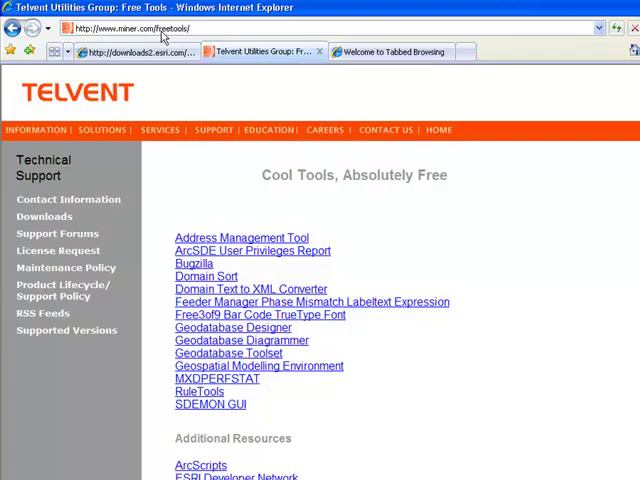
{"action": "mouse_move", "coordinate": [388, 308]}
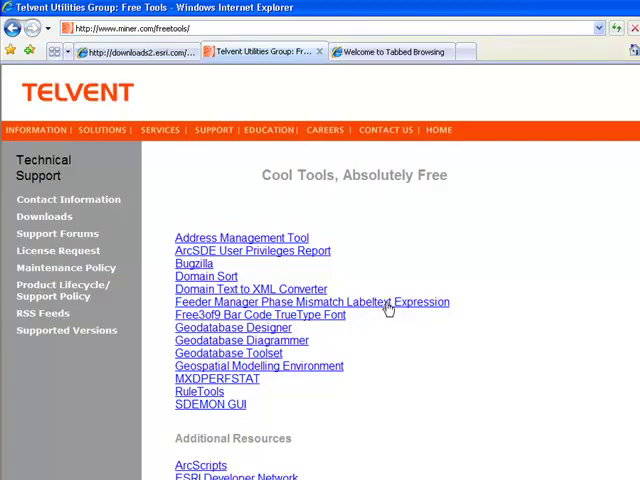
Open the Feeder Manager Phase Mismatch Labeltext Expression tool on the Telvent free tools page.
{"action": "left_click", "coordinate": [300, 301]}
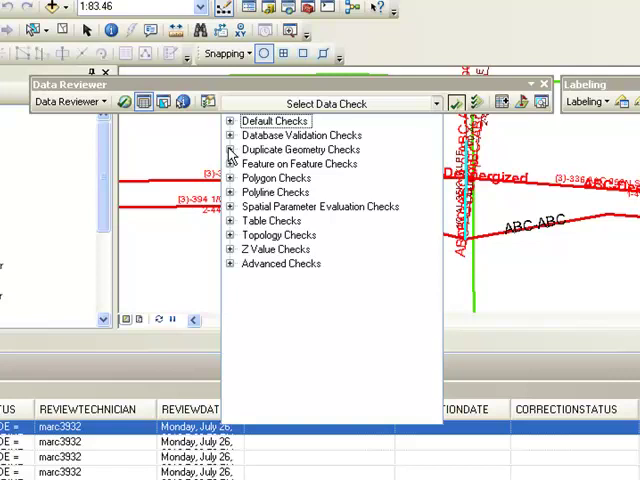
Expand the Duplicate Geometry and Feature on Feature check categories in Select Data Check.
{"action": "left_click", "coordinate": [231, 149]}
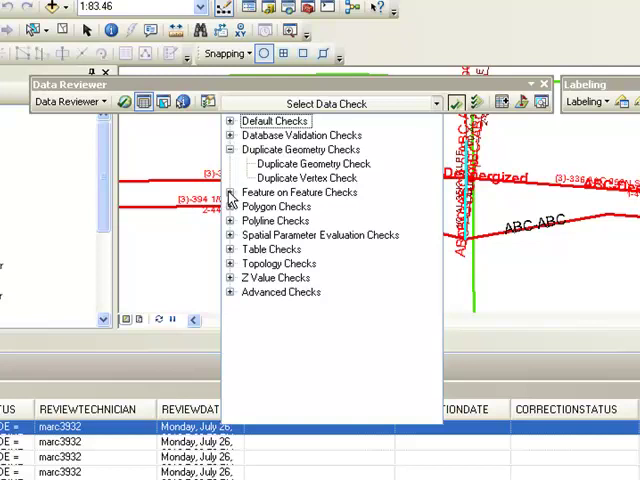
{"action": "left_click", "coordinate": [231, 192]}
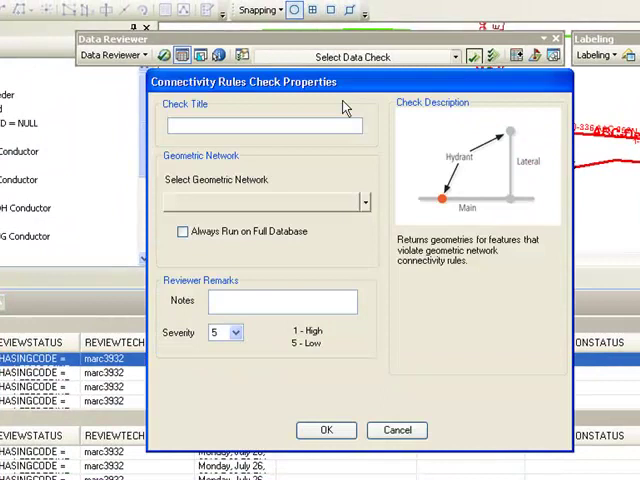
{"action": "mouse_move", "coordinate": [385, 447]}
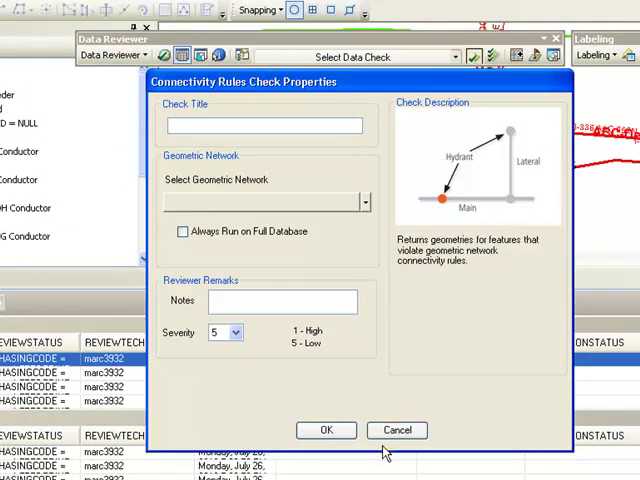
Cancel the Connectivity Rules Check Properties dialog without saving its settings.
{"action": "left_click", "coordinate": [397, 430]}
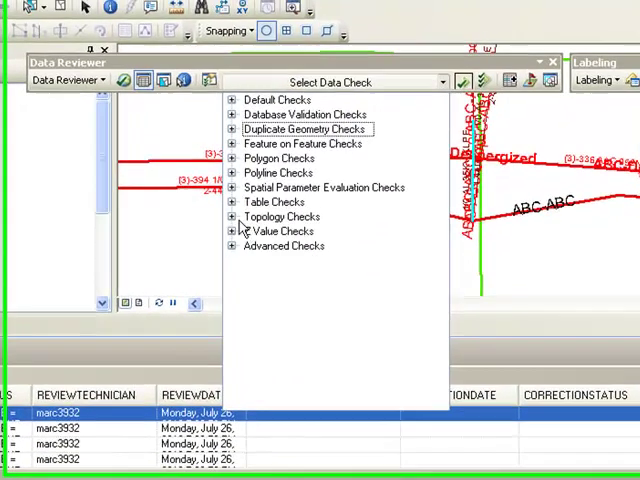
Expand the Table, Topology, Polyline, Polygon and Default check categories to list their individual checks.
{"action": "left_click", "coordinate": [230, 207]}
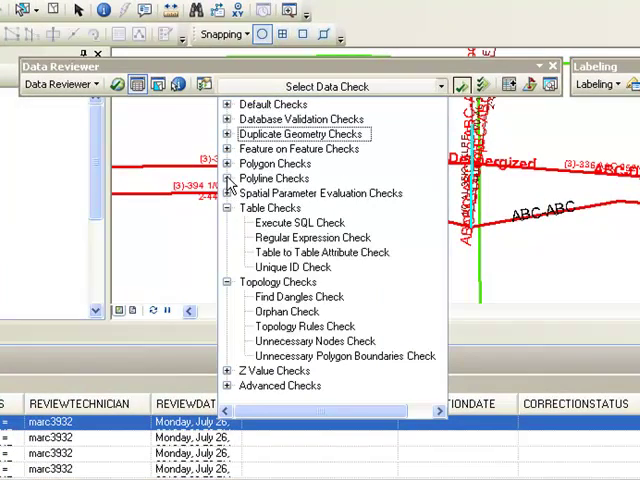
{"action": "left_click", "coordinate": [230, 178]}
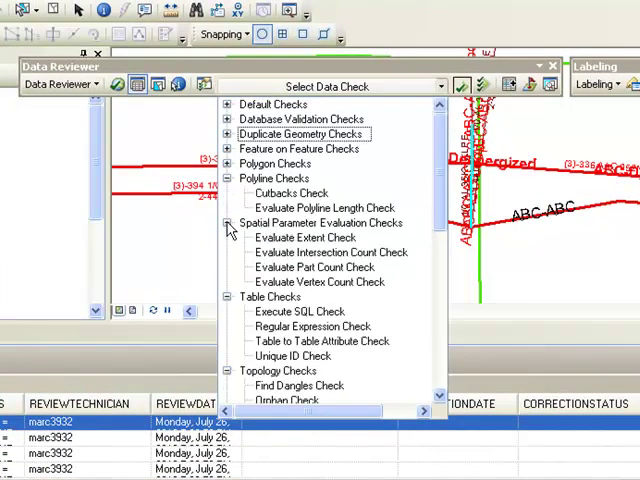
{"action": "left_click", "coordinate": [227, 163]}
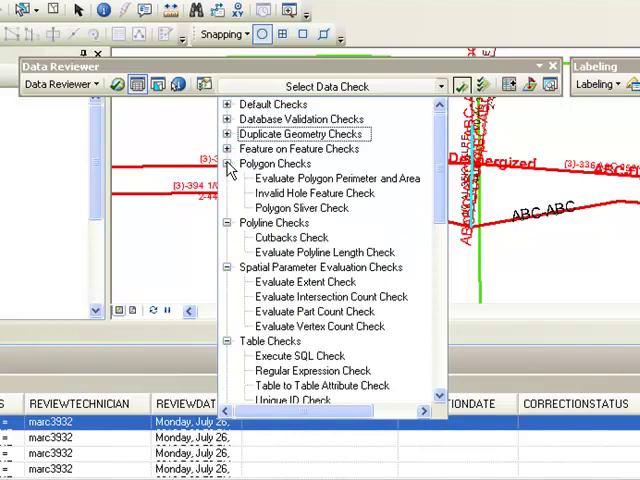
{"action": "left_click", "coordinate": [228, 134]}
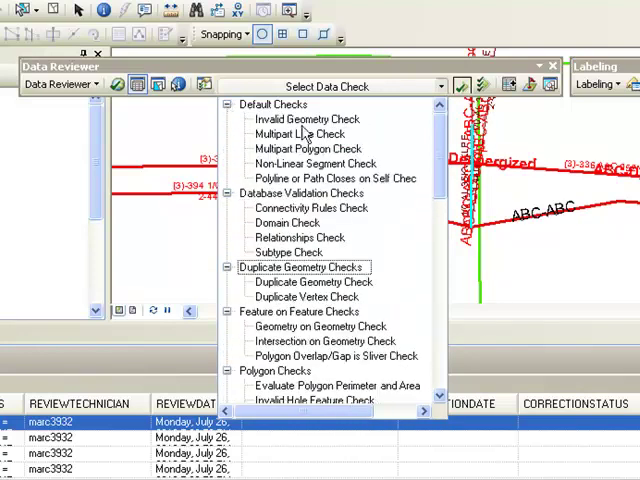
{"action": "mouse_move", "coordinate": [310, 122]}
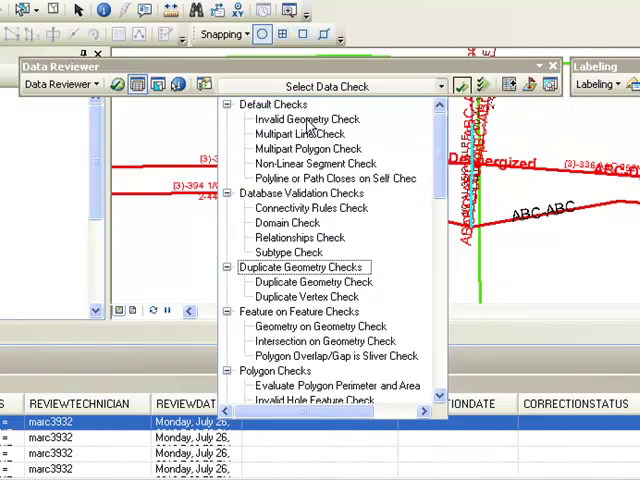